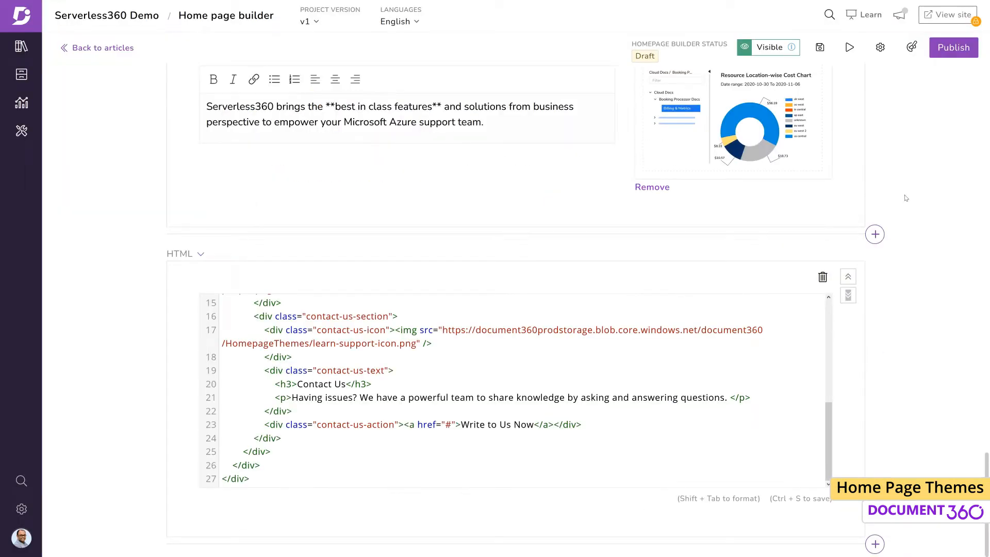
Step: Preview the current Serverless360 home page and scroll through its categories, quick links and help sections
{"action": "left_click", "coordinate": [948, 15]}
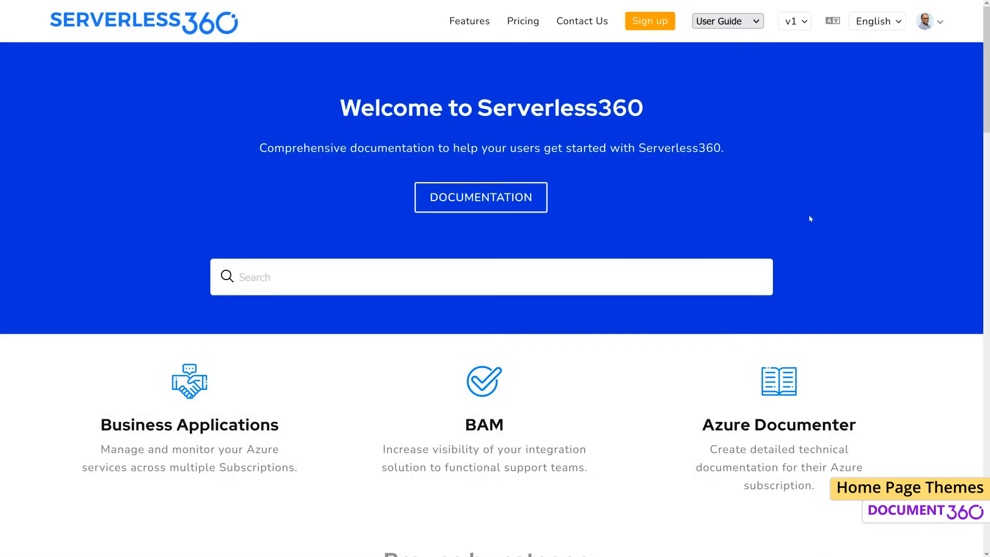
{"action": "scroll", "scroll_direction": "down", "scroll_amount": 3}
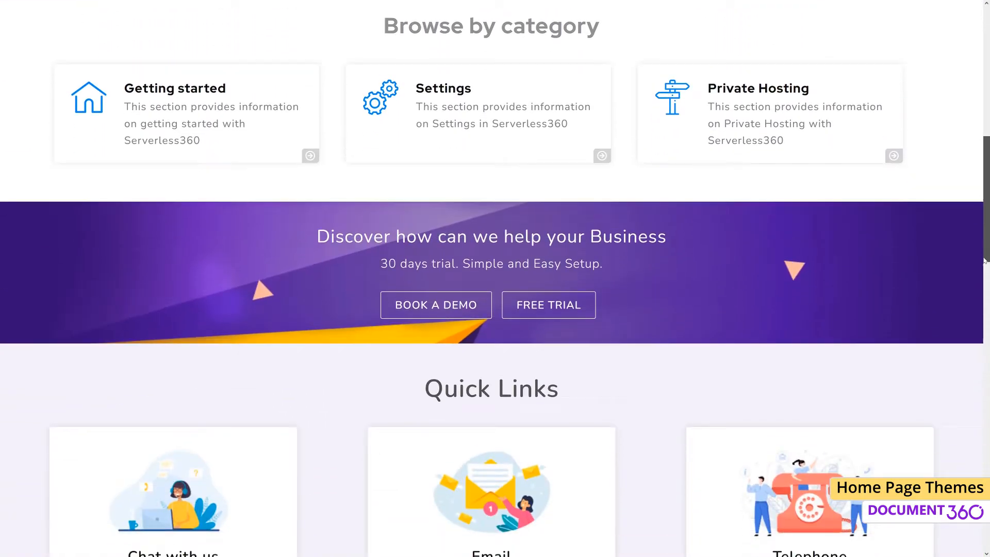
{"action": "scroll", "scroll_direction": "down", "scroll_amount": 3}
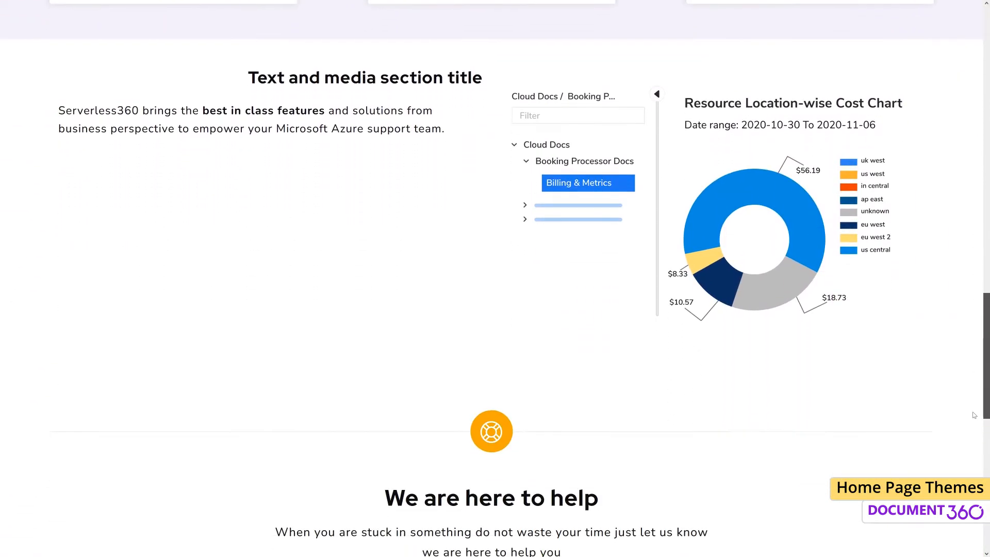
{"action": "scroll", "scroll_direction": "down", "scroll_amount": 3}
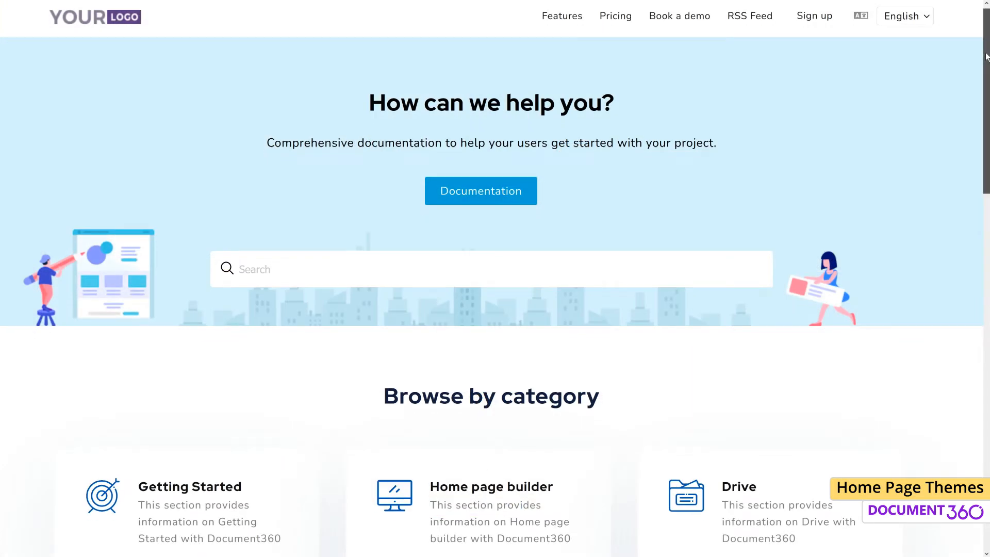
{"action": "scroll", "scroll_direction": "down", "scroll_amount": 3}
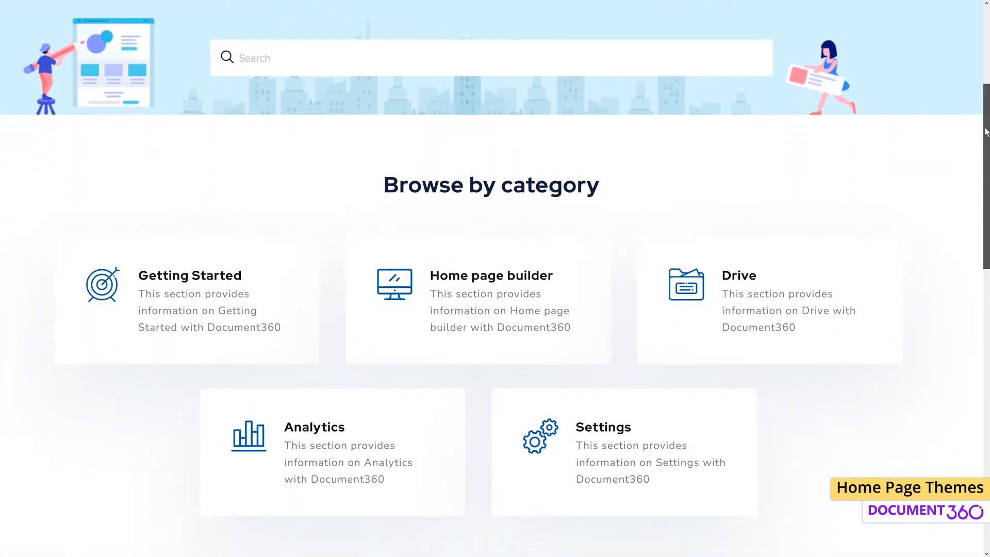
{"action": "scroll", "scroll_direction": "down", "scroll_amount": 3}
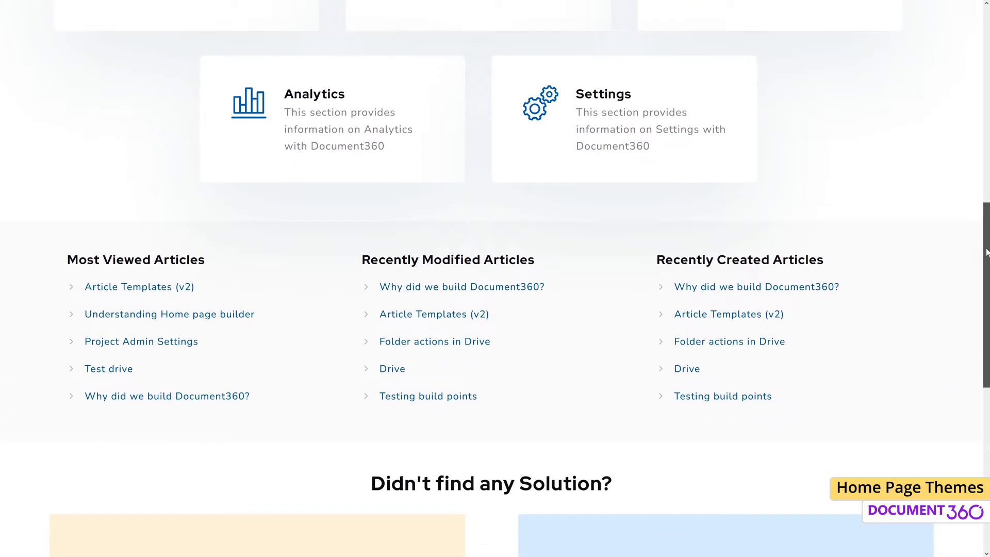
{"action": "scroll", "scroll_direction": "down", "scroll_amount": 3}
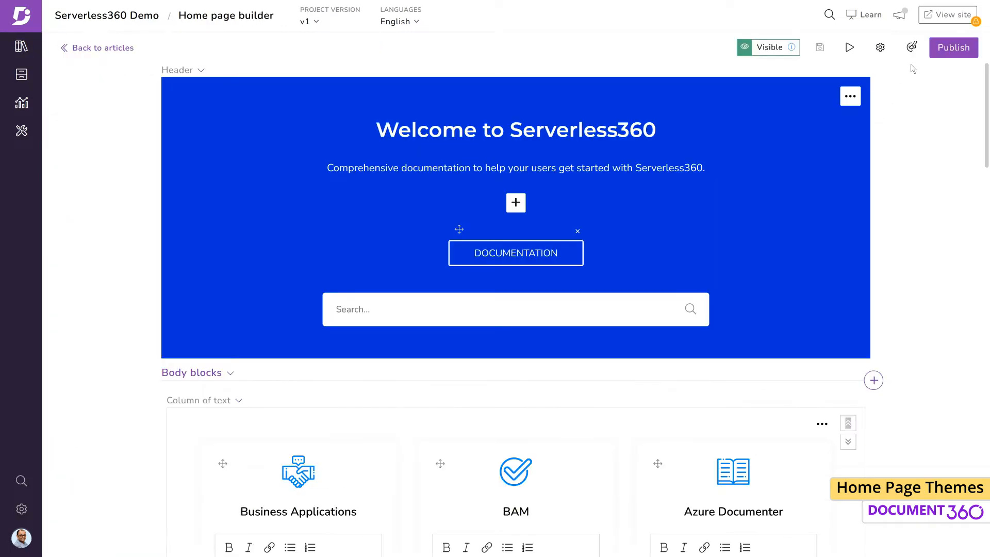
Step: Preview the Learn theme from the themes list, scrolling its header, category cards and article lists
{"action": "left_click", "coordinate": [911, 48]}
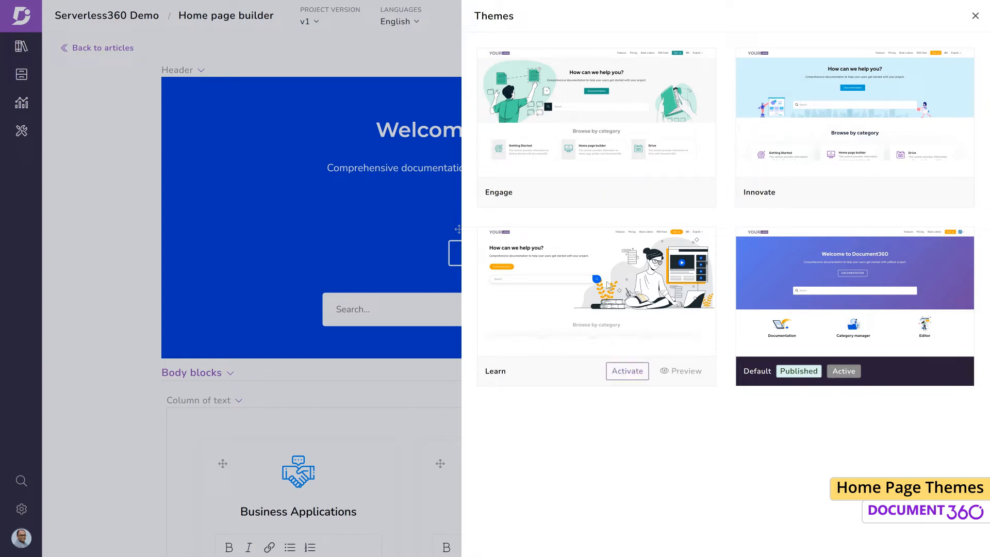
{"action": "mouse_move", "coordinate": [687, 370]}
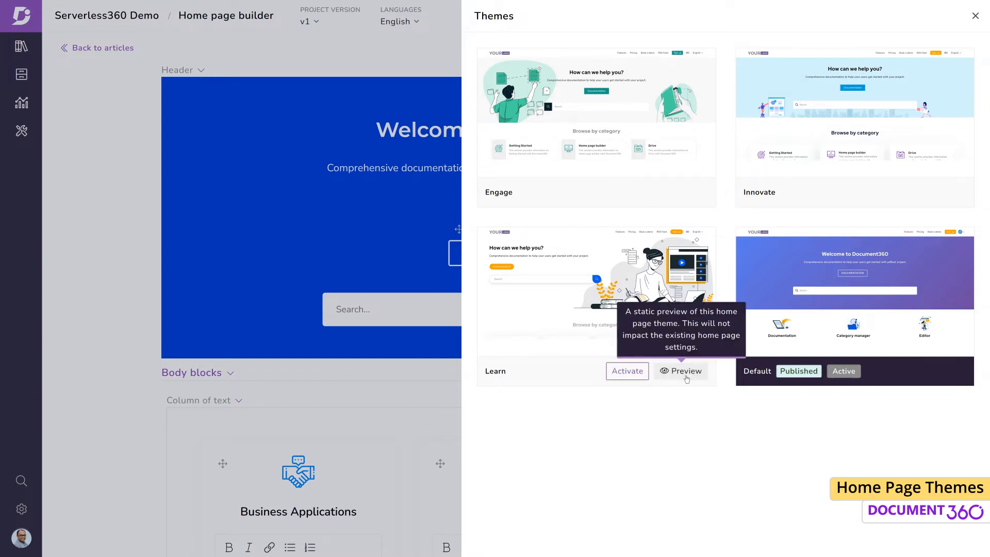
{"action": "left_click", "coordinate": [682, 370]}
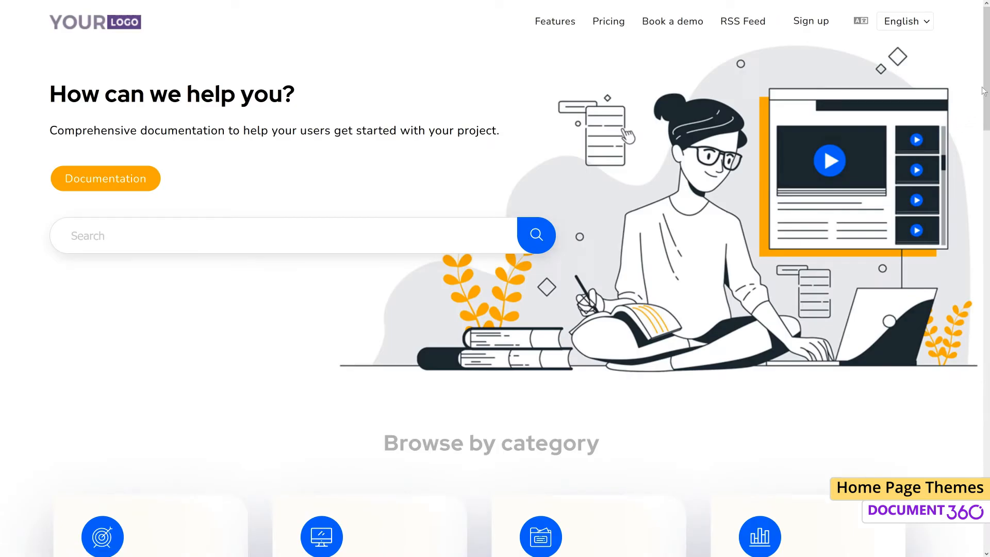
{"action": "scroll", "scroll_direction": "down", "scroll_amount": 3}
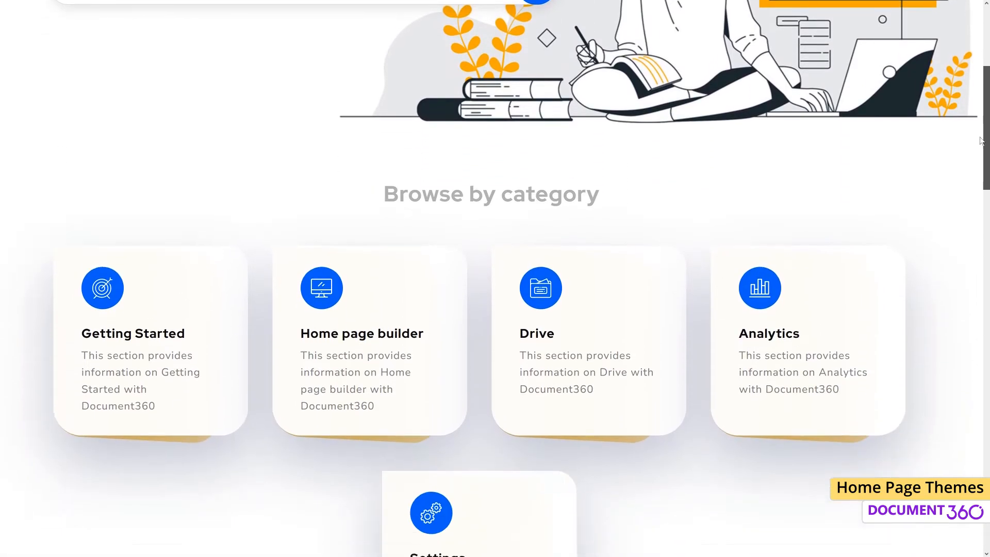
{"action": "scroll", "scroll_direction": "down", "scroll_amount": 3}
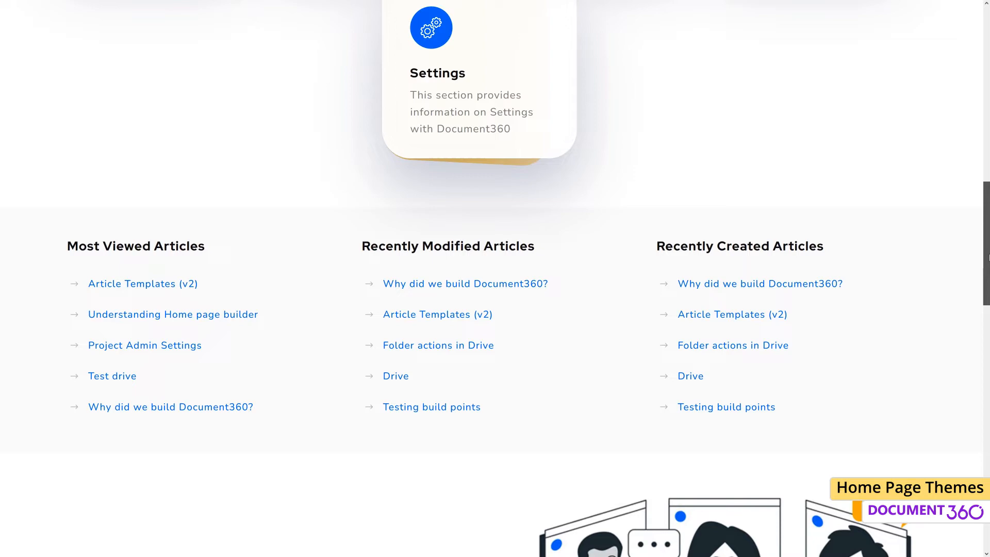
{"action": "scroll", "scroll_direction": "down", "scroll_amount": 3}
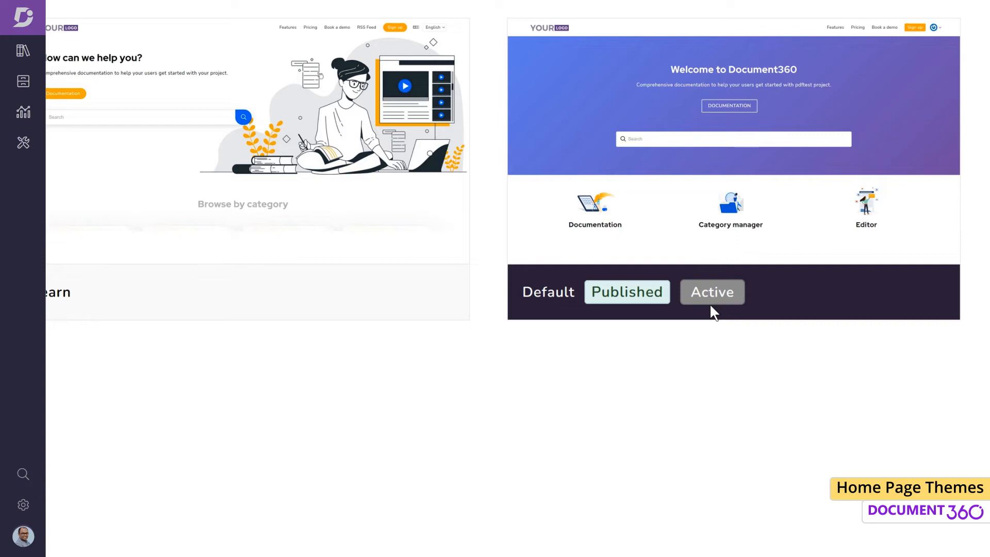
Step: Activate the Engage theme for the home page from the themes list
{"action": "left_click", "coordinate": [712, 292]}
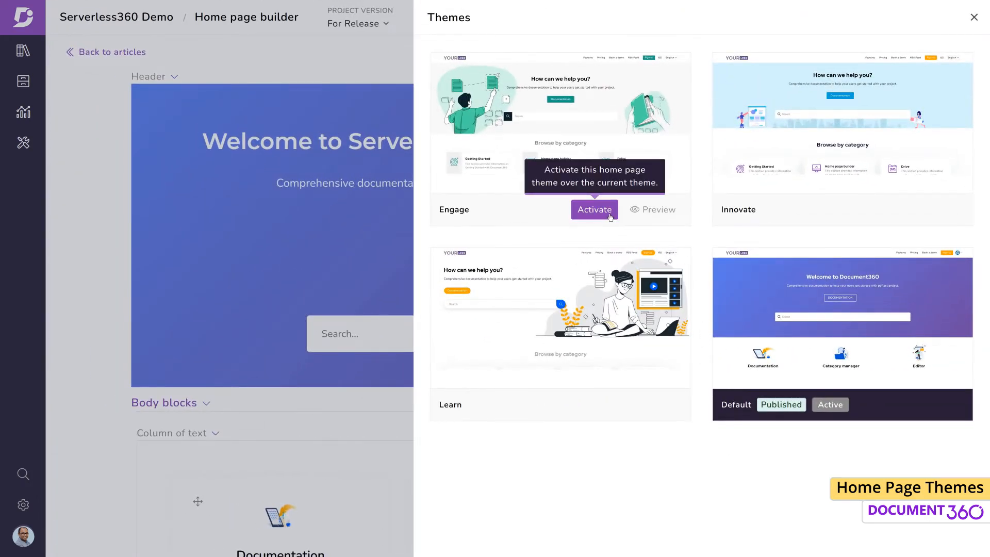
{"action": "left_click", "coordinate": [594, 209]}
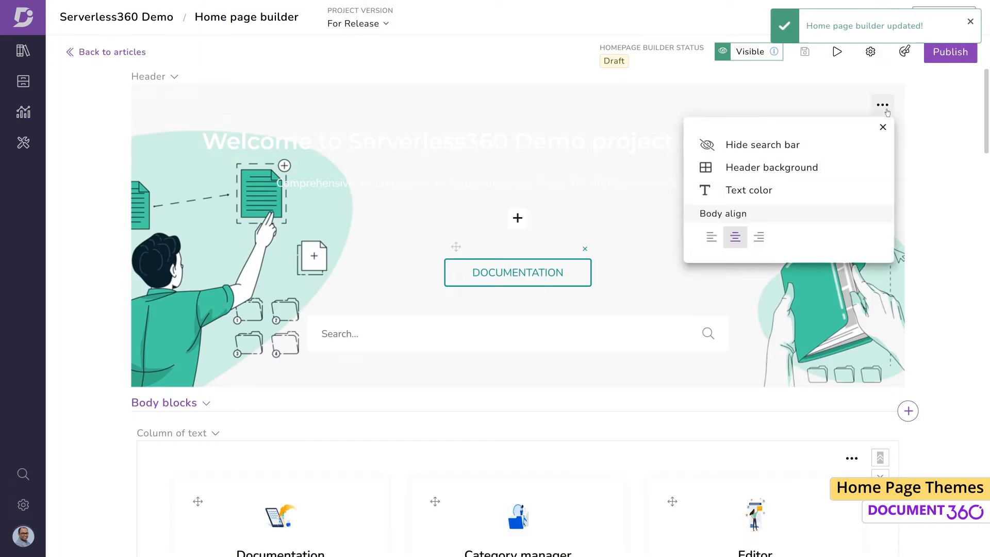
Step: Close the header settings and choose a colour for the DOCUMENTATION button
{"action": "left_click", "coordinate": [749, 190]}
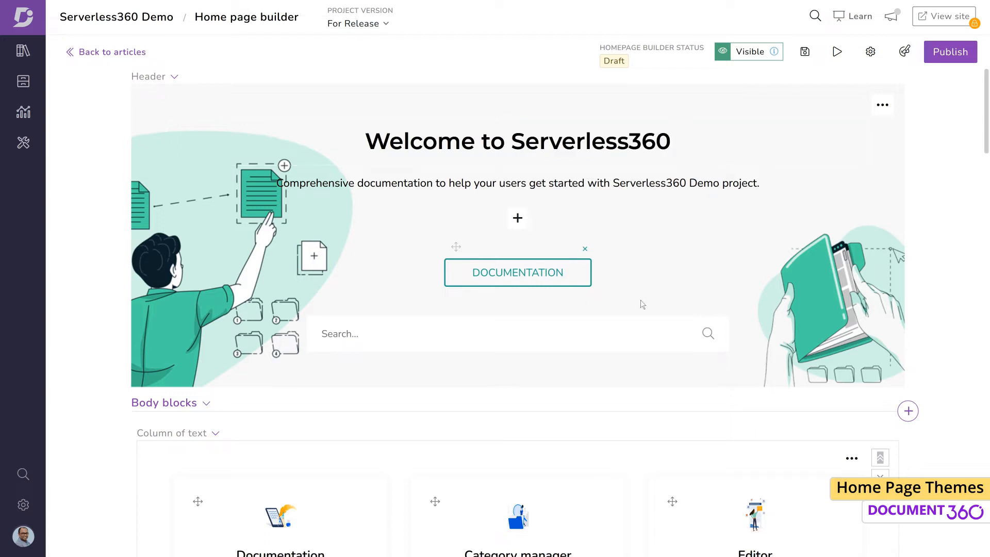
{"action": "mouse_move", "coordinate": [584, 215]}
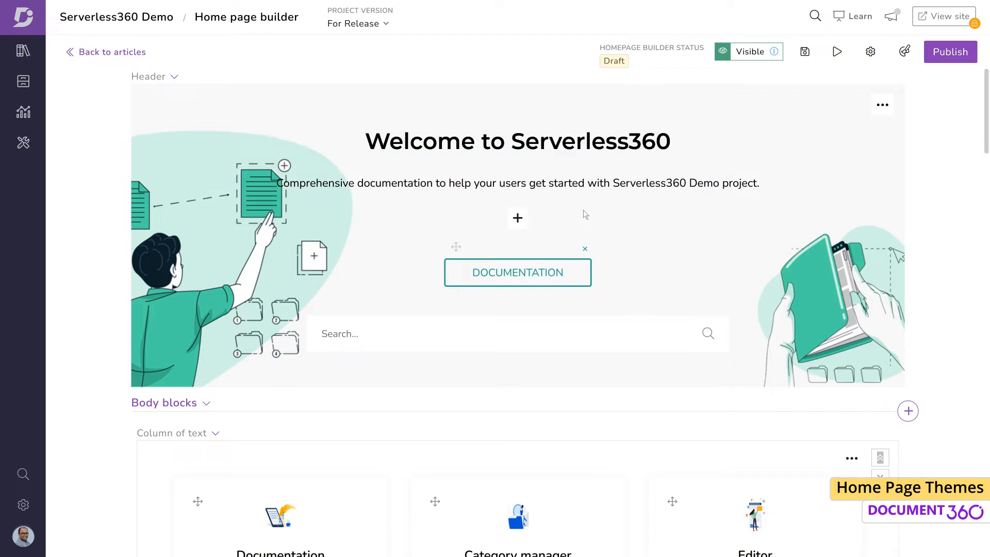
{"action": "left_click", "coordinate": [517, 218]}
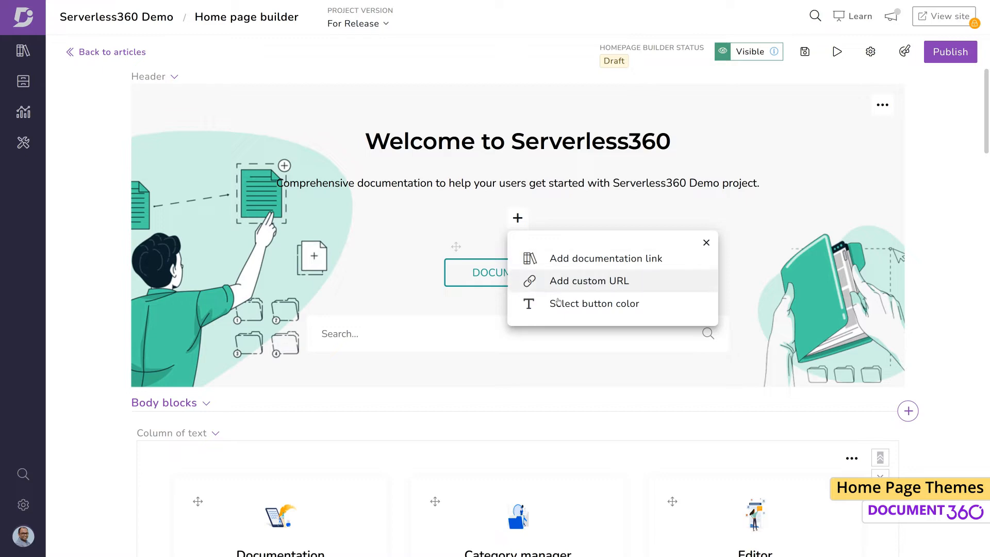
{"action": "left_click", "coordinate": [593, 303]}
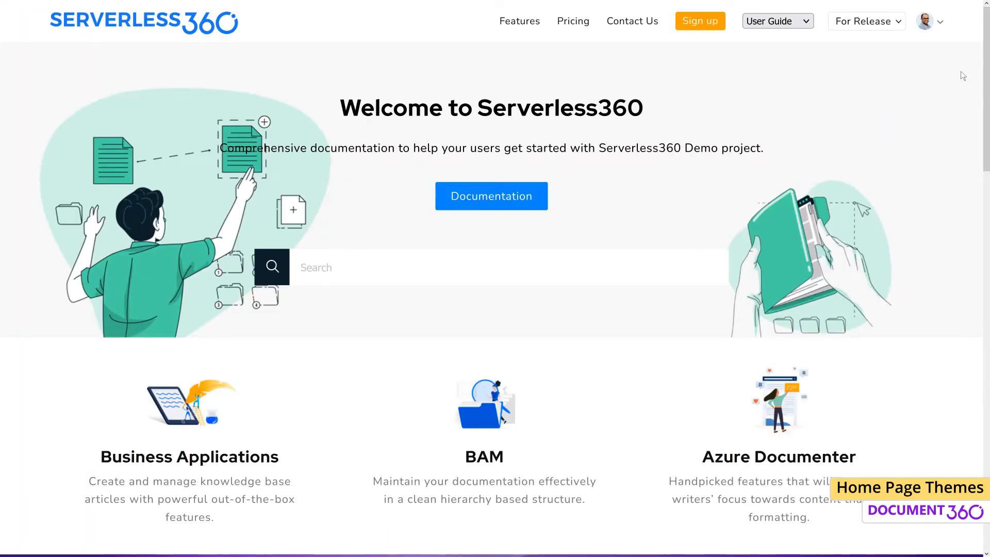
Step: Scroll the rebuilt home page preview past product features, quick links and the eBook & Guides section
{"action": "scroll", "scroll_direction": "down", "scroll_amount": 3}
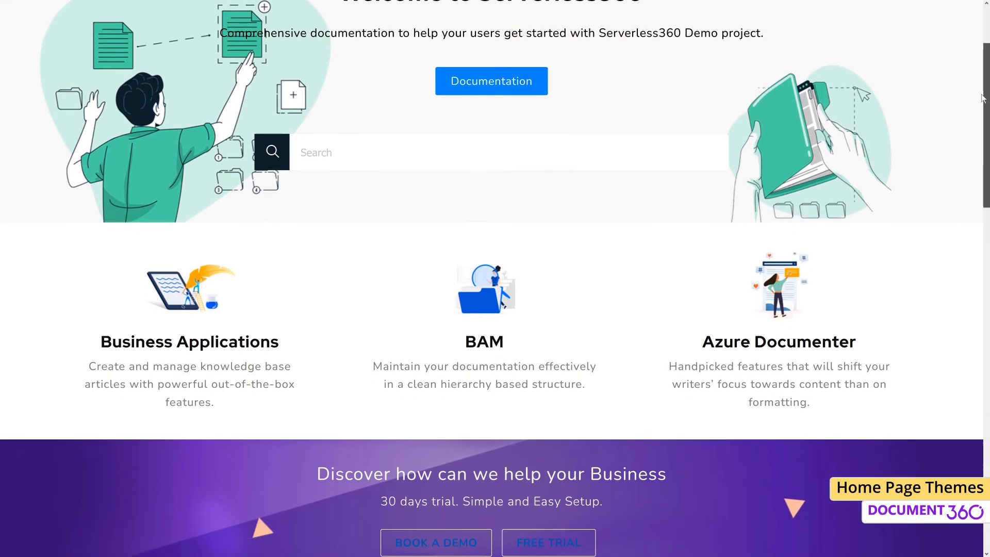
{"action": "scroll", "scroll_direction": "down", "scroll_amount": 3}
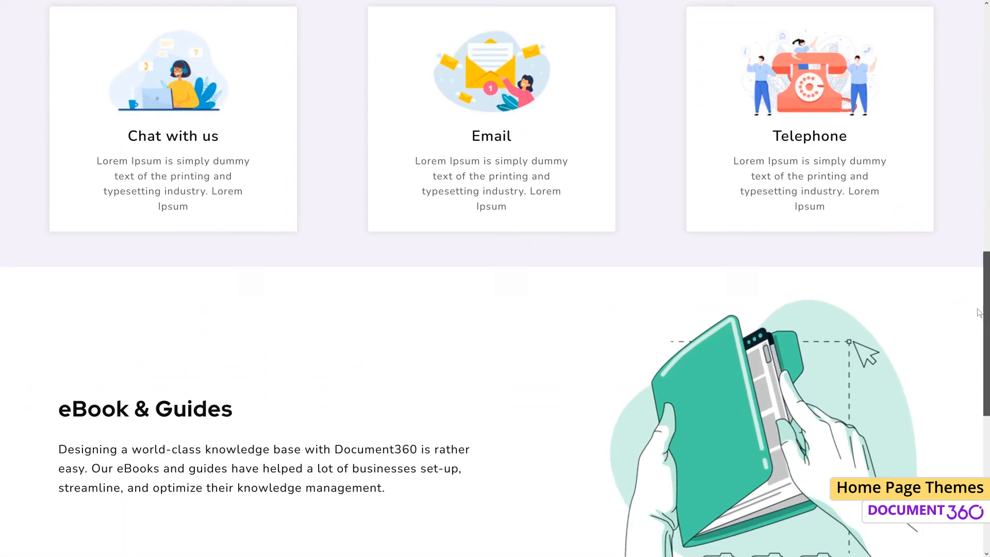
{"action": "scroll", "scroll_direction": "down", "scroll_amount": 3}
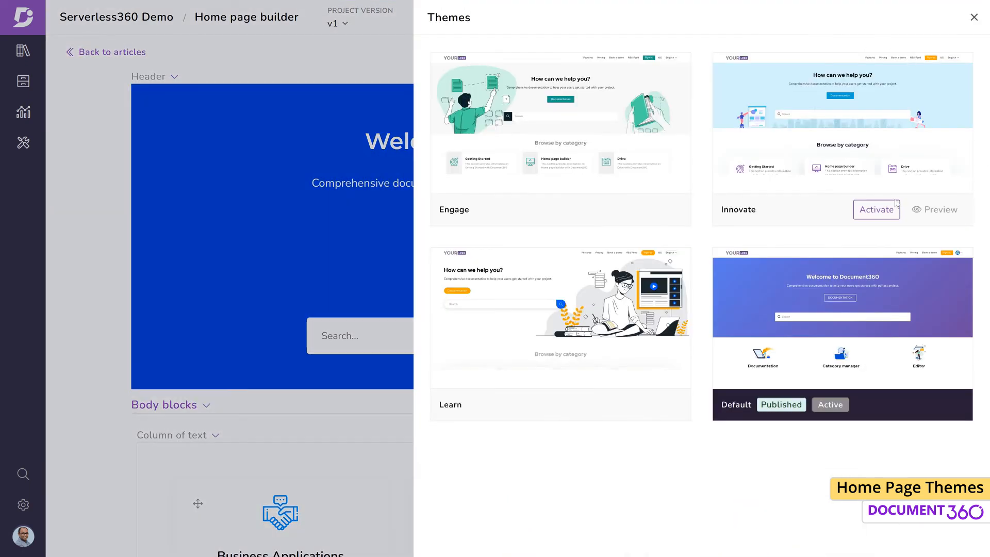
{"action": "mouse_move", "coordinate": [941, 209]}
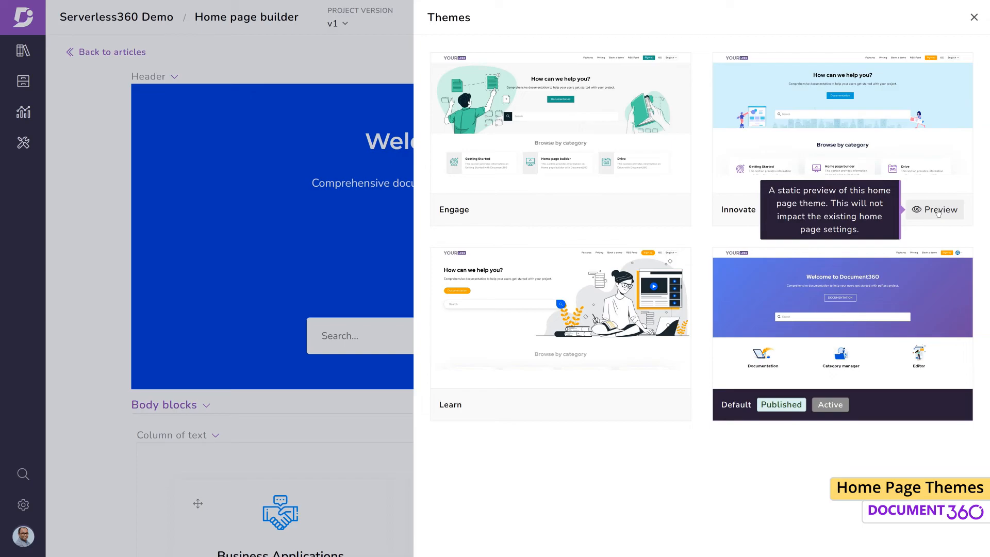
Step: Preview the Innovate theme and scroll down to its article lists and footer
{"action": "left_click", "coordinate": [938, 210]}
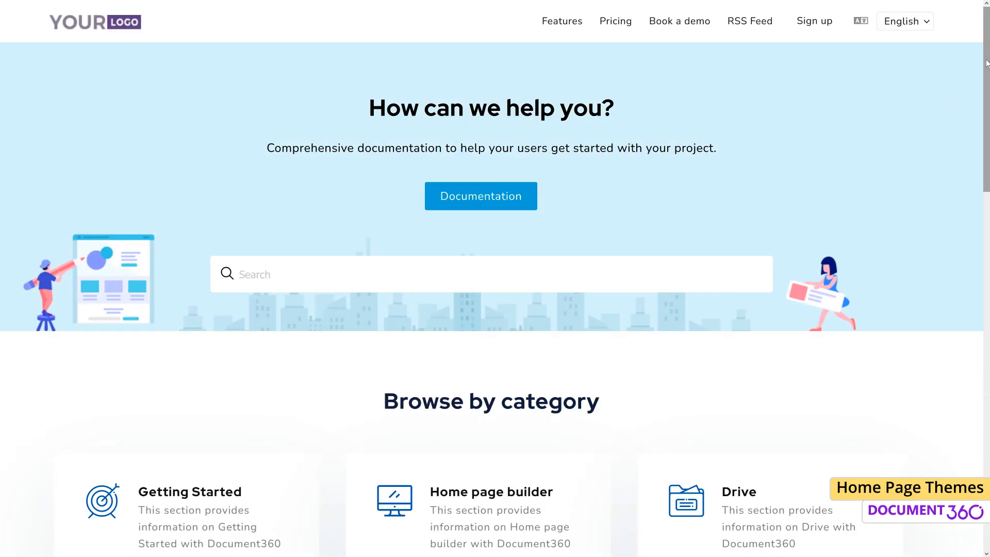
{"action": "scroll", "scroll_direction": "down", "scroll_amount": 3}
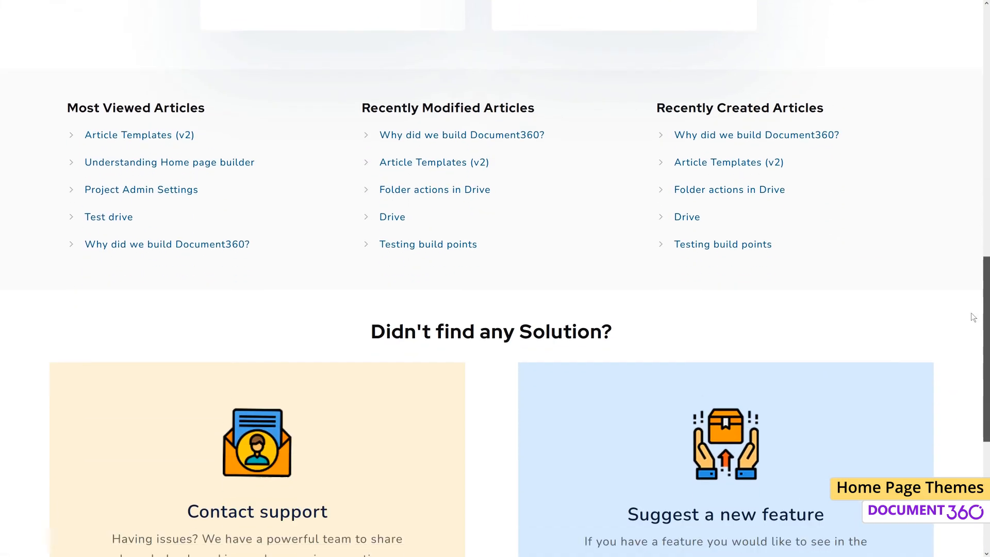
{"action": "scroll", "scroll_direction": "down", "scroll_amount": 3}
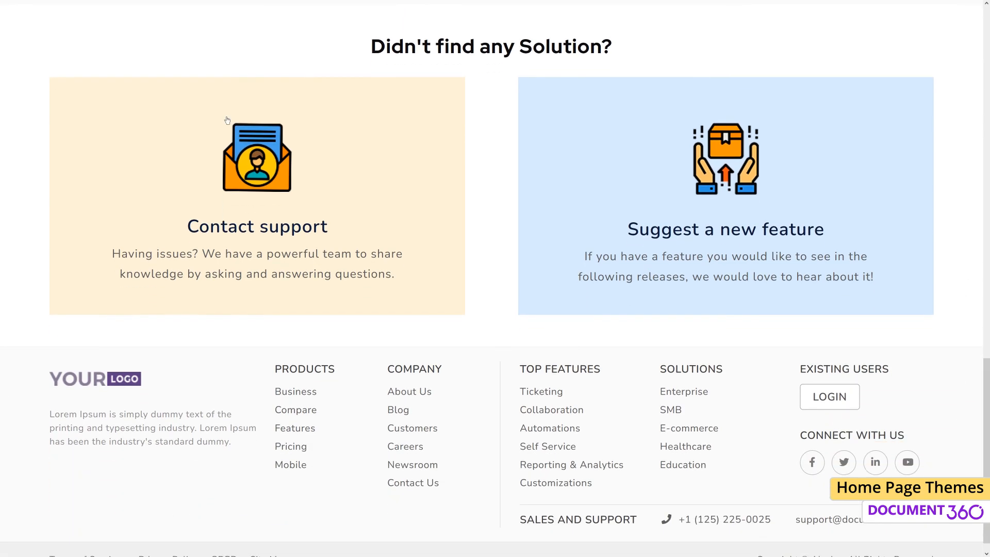
{"action": "left_click", "coordinate": [909, 487]}
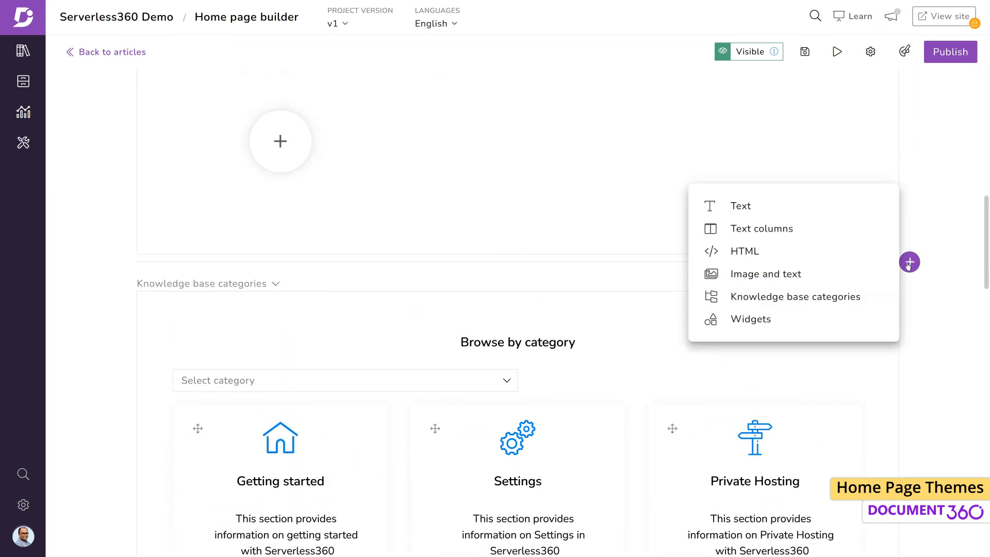
{"action": "mouse_move", "coordinate": [751, 319]}
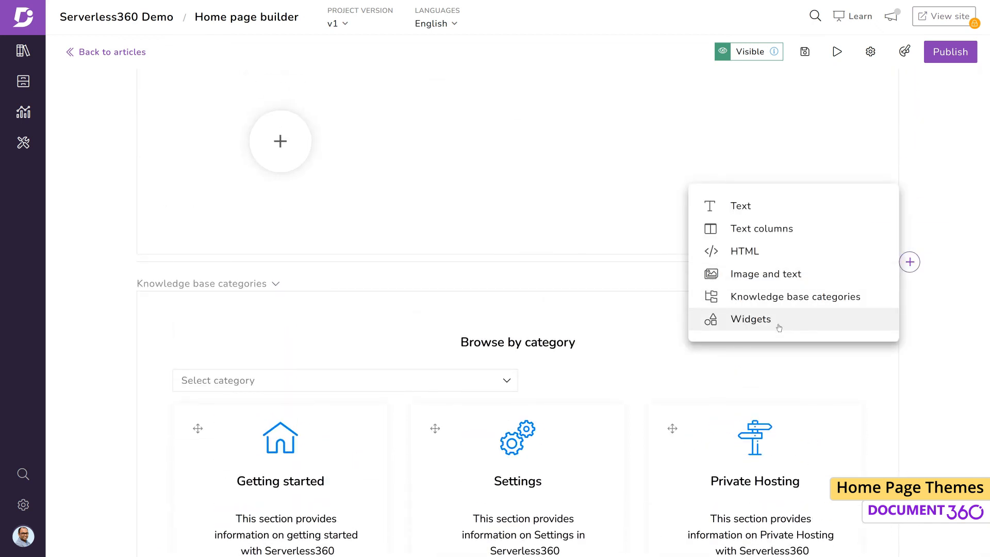